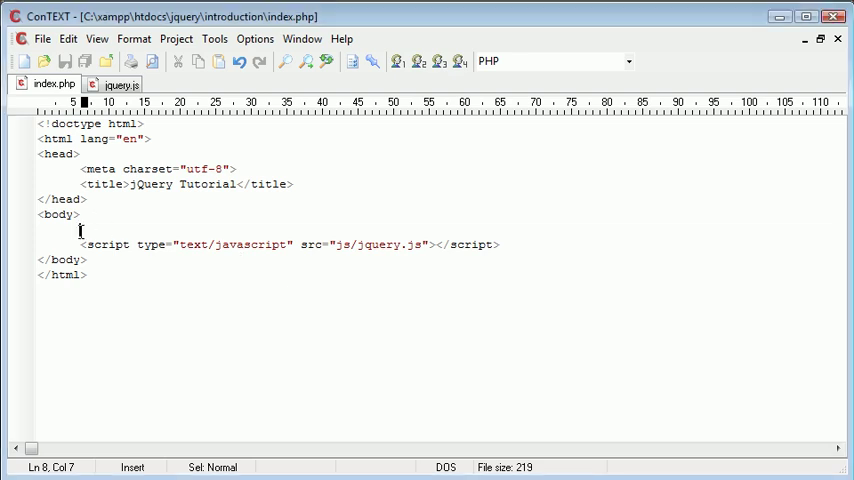
Write the anchor <a href="#" id="menu_videos">Videos</a> in index.php's body
{"action": "type", "text": "a"}
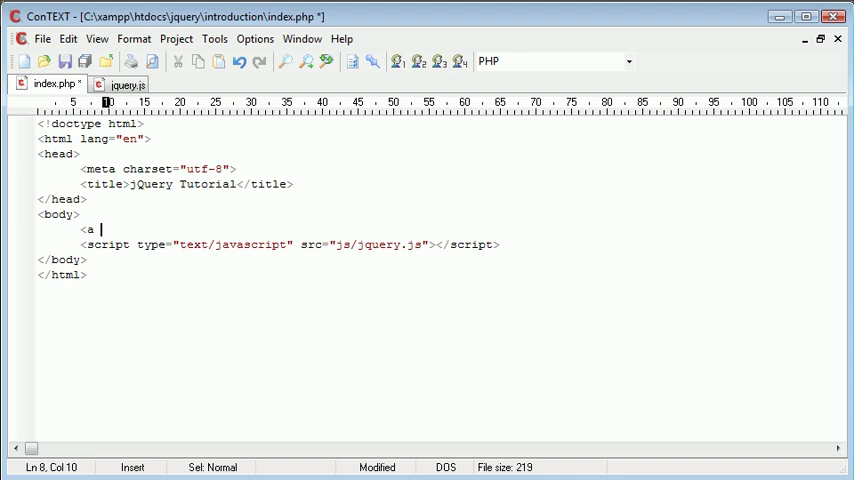
{"action": "type", "text": "href=\"\""}
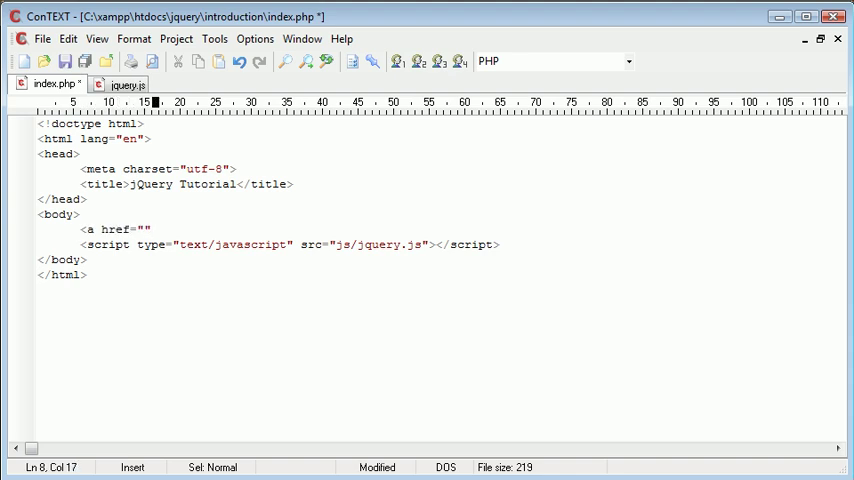
{"action": "type", "text": "></a>"}
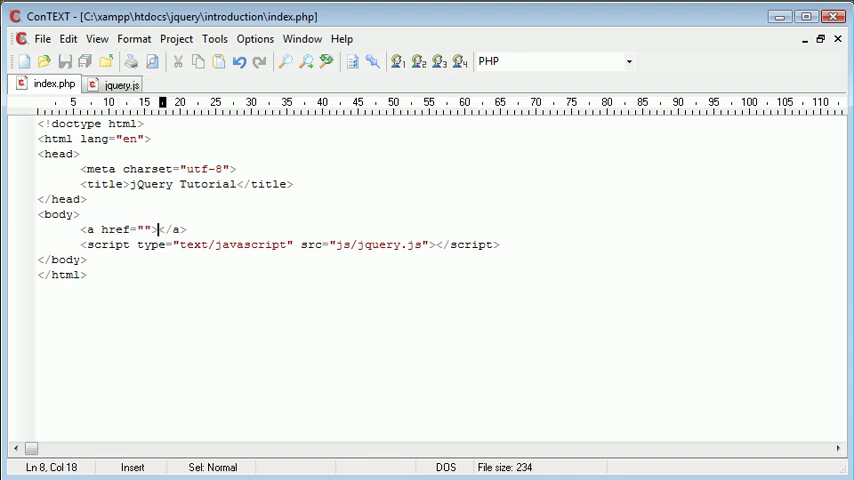
{"action": "type", "text": "Video"}
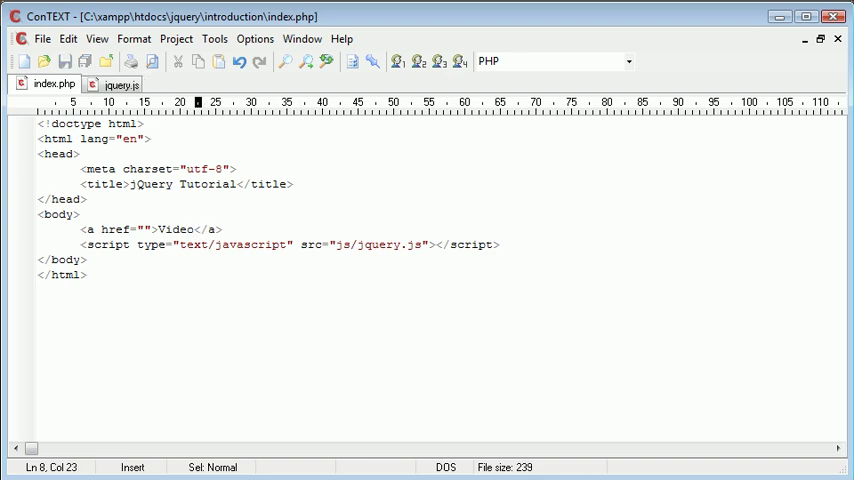
{"action": "type", "text": "s"}
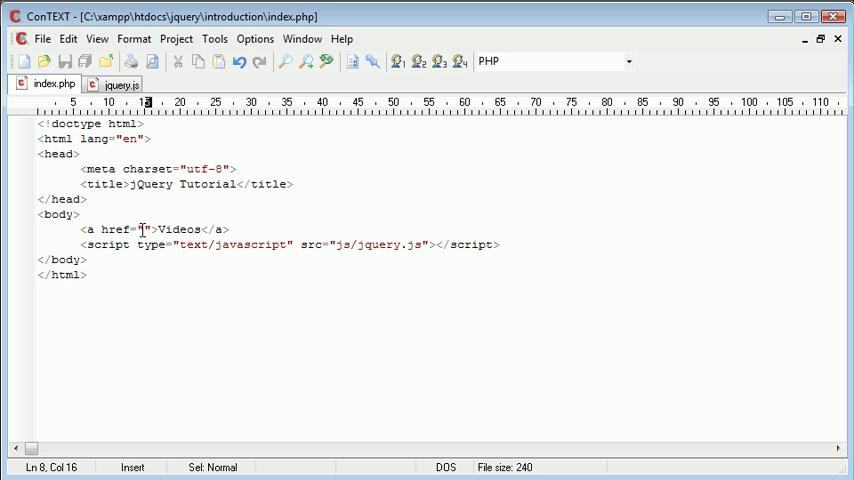
{"action": "type", "text": "#"}
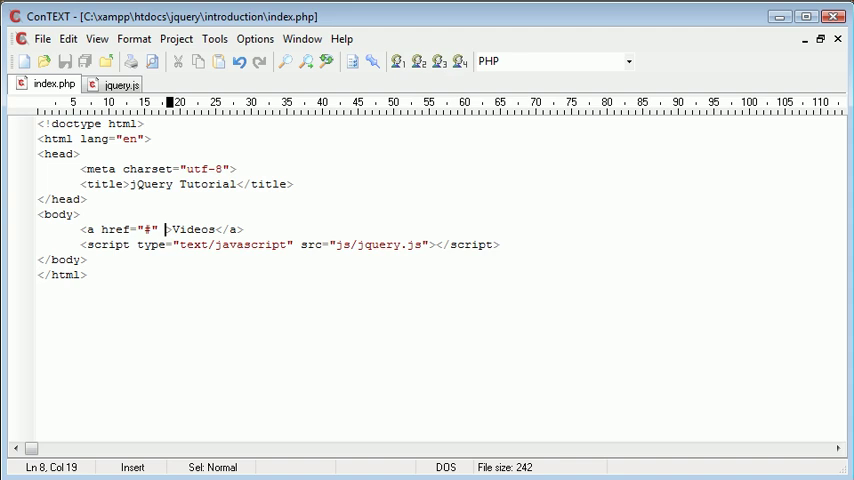
{"action": "type", "text": "id=\""}
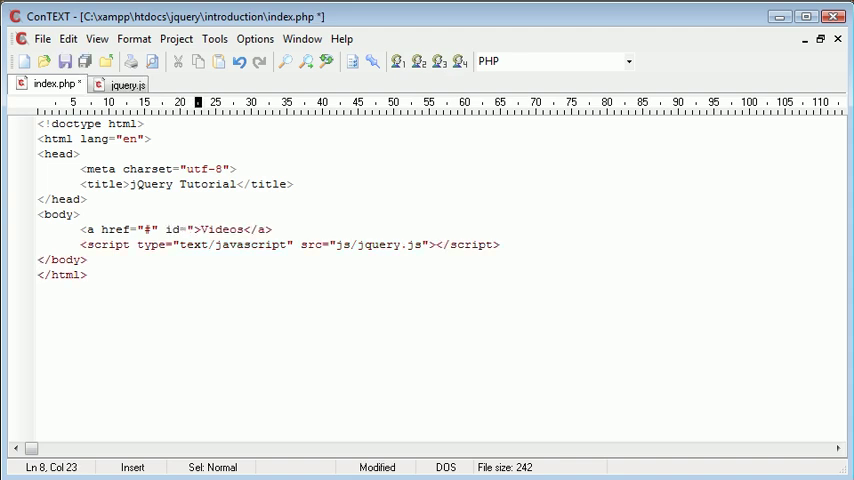
{"action": "type", "text": "menu"}
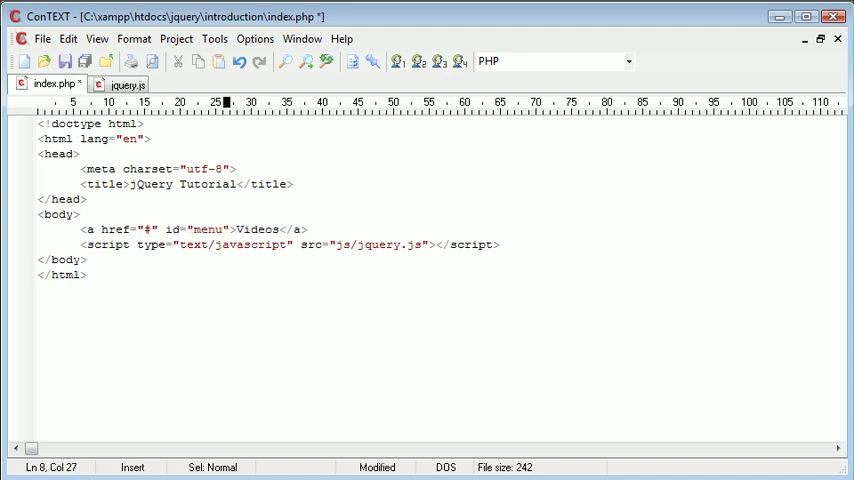
{"action": "type", "text": "_videos"}
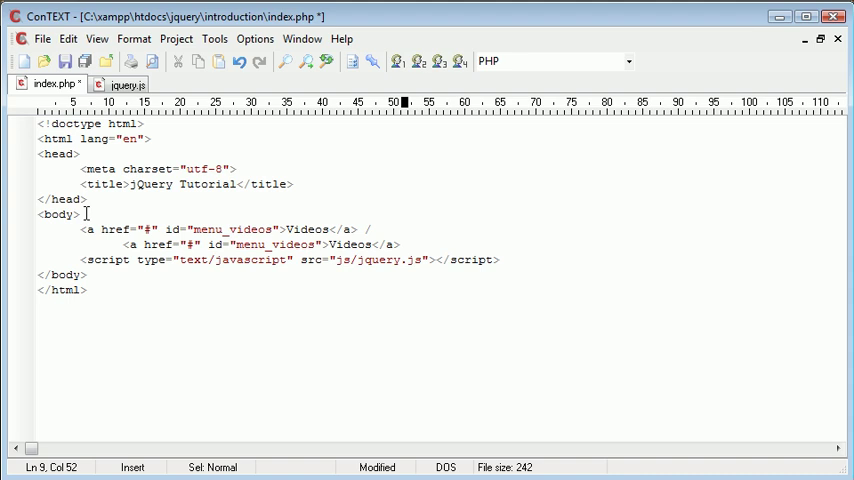
Duplicate the Videos anchor on a new line and select its id for renaming to Code
{"action": "key", "text": "Return"}
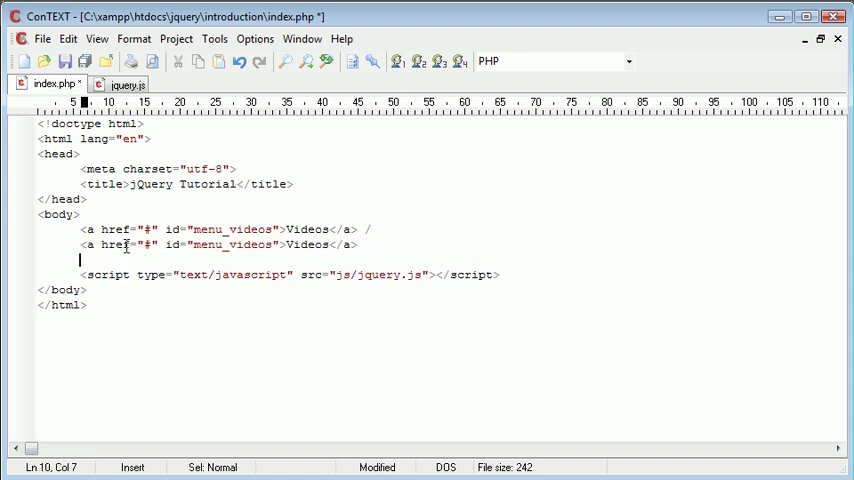
{"action": "type", "text": "<a href=\"#\" id=\"menu_videos\">Videos</a>"}
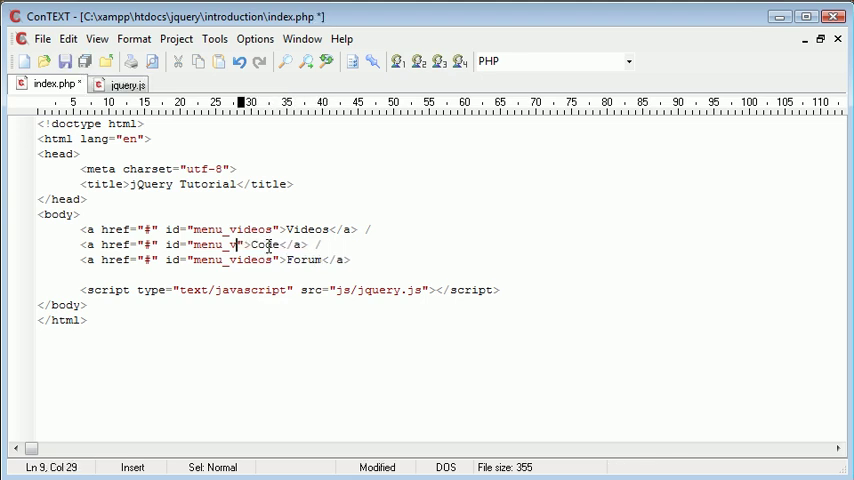
{"action": "double_click", "coordinate": [240, 260]}
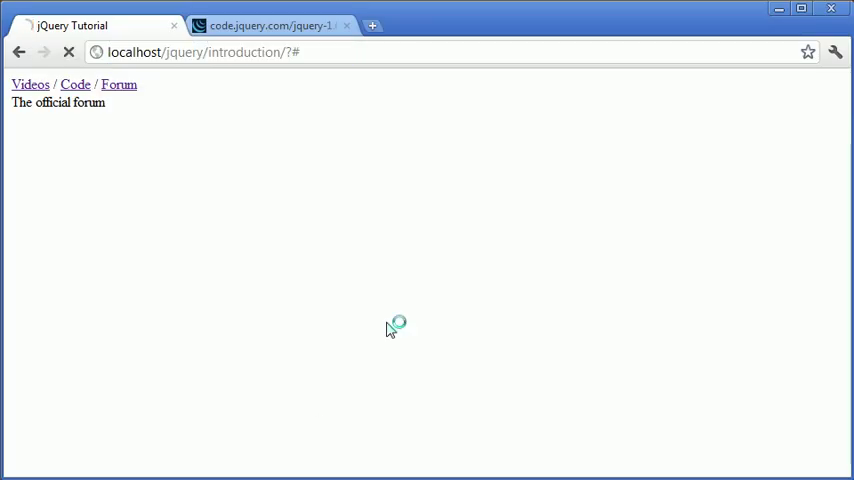
Reload localhost/jquery/introduction to confirm the Videos / Code / Forum links appear
{"action": "left_click", "coordinate": [118, 84]}
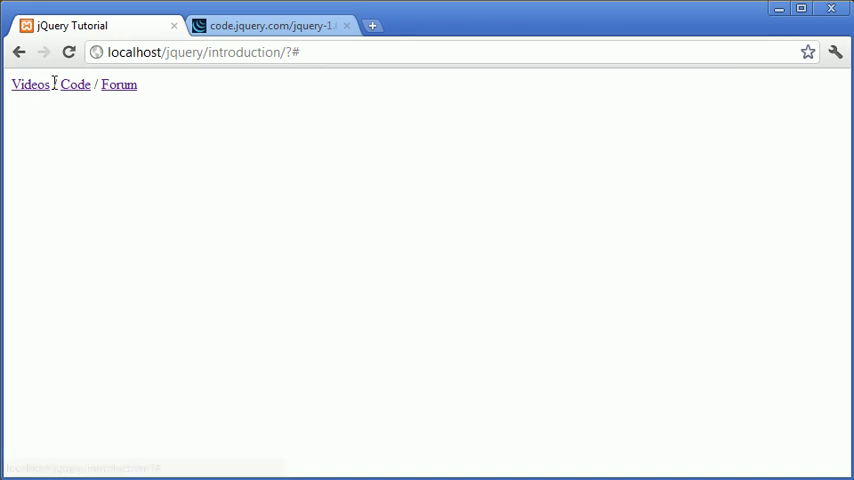
{"action": "mouse_move", "coordinate": [76, 84]}
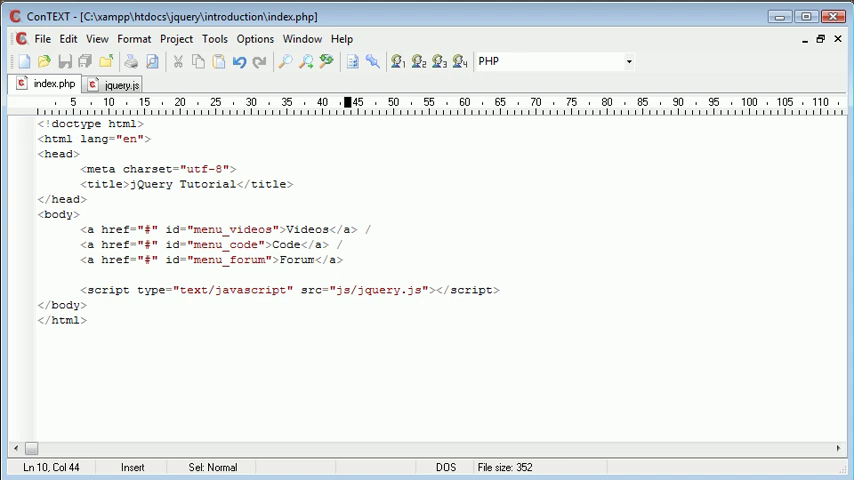
Write <div id="menu_feedback"></div> below the three links
{"action": "type", "text": "<div id=\"\"></div"}
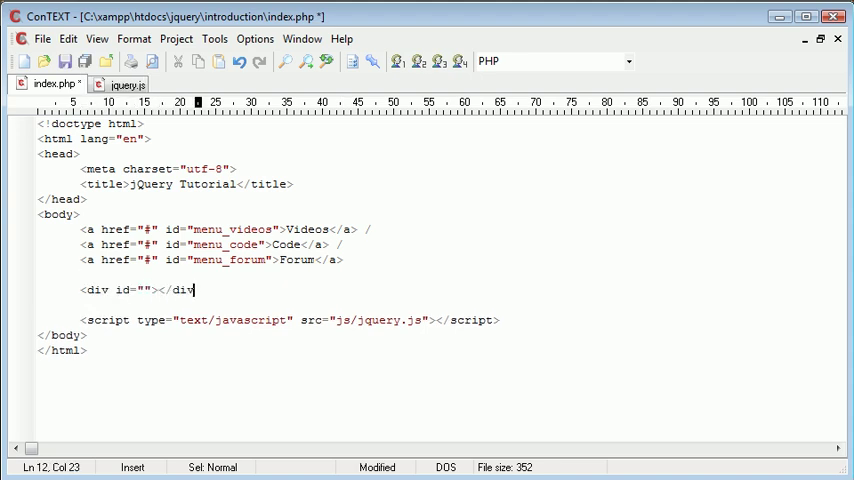
{"action": "type", "text": "menu"}
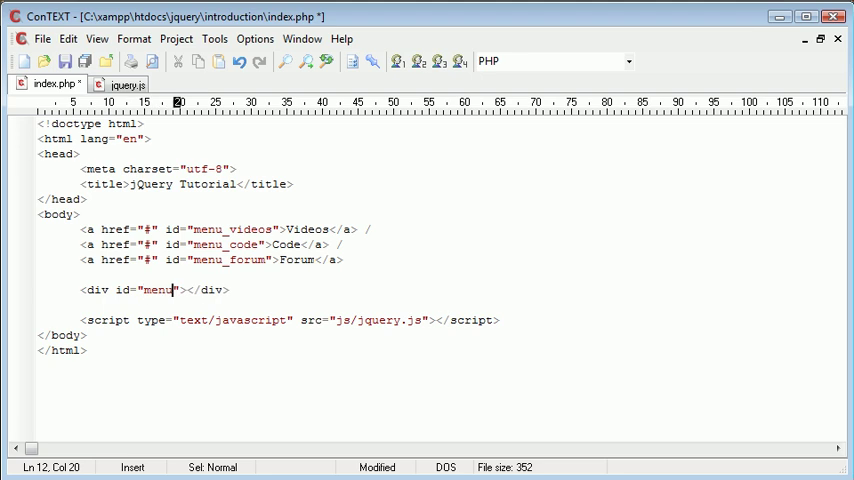
{"action": "type", "text": "_feedback"}
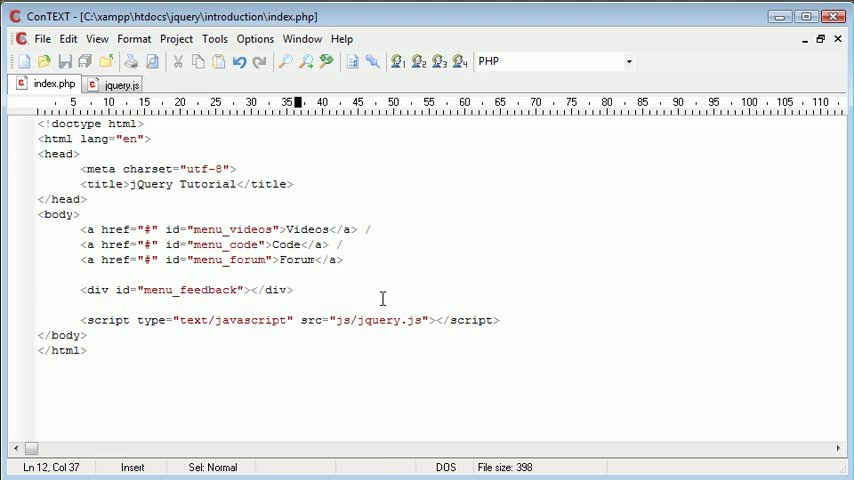
{"action": "mouse_move", "coordinate": [224, 228]}
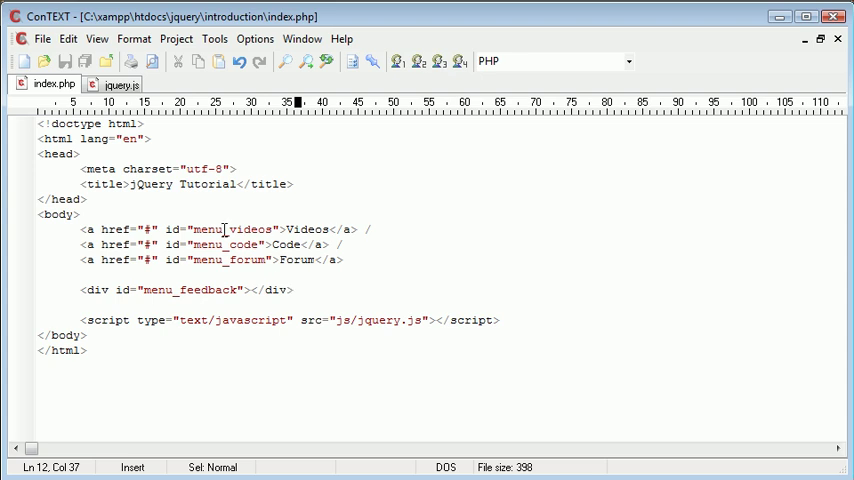
{"action": "mouse_move", "coordinate": [190, 290]}
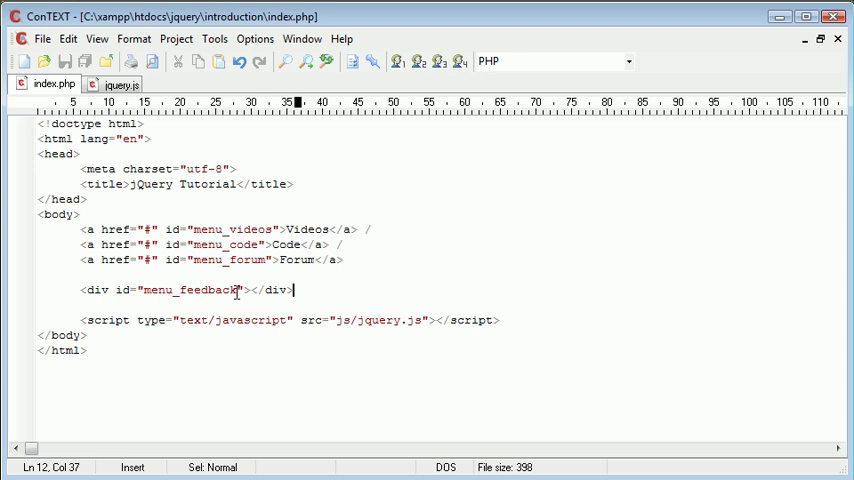
{"action": "mouse_move", "coordinate": [312, 290]}
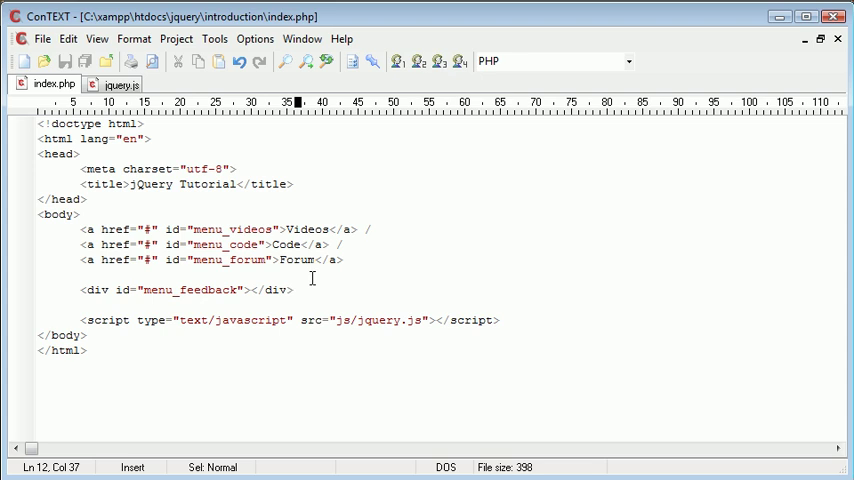
Create a blank file, save it as hover.js in the js folder, and return to index.php
{"action": "left_click", "coordinate": [20, 60]}
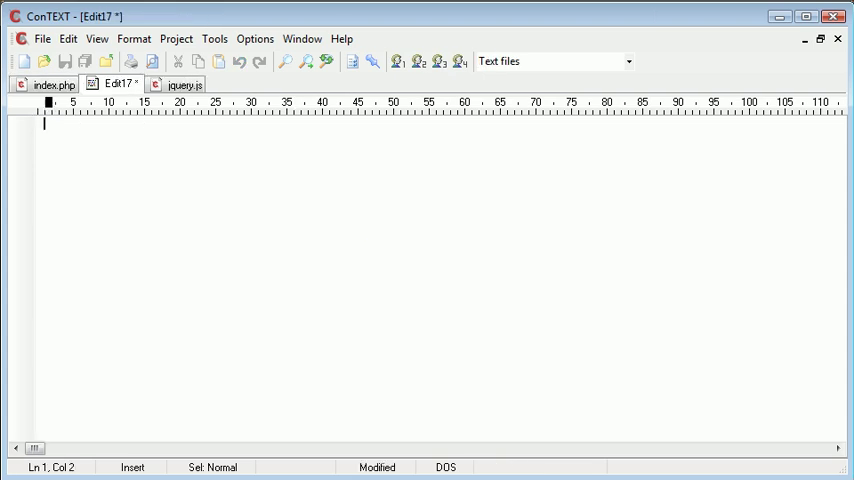
{"action": "left_click", "coordinate": [64, 60]}
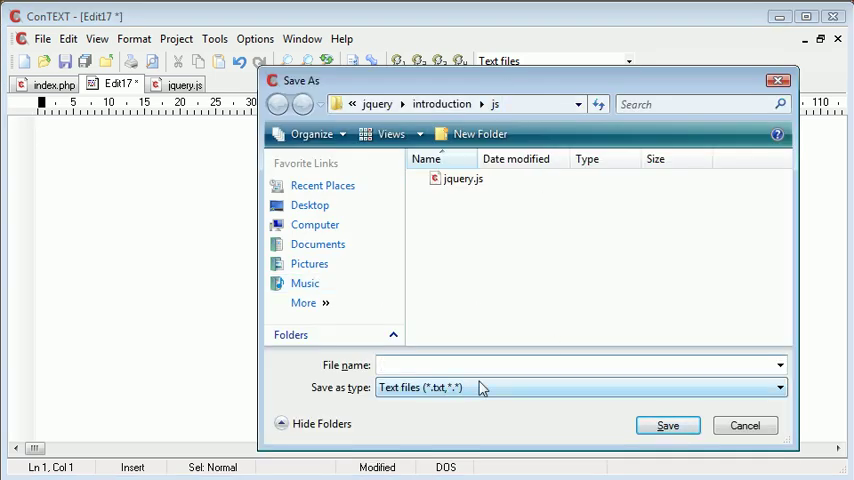
{"action": "type", "text": "hove"}
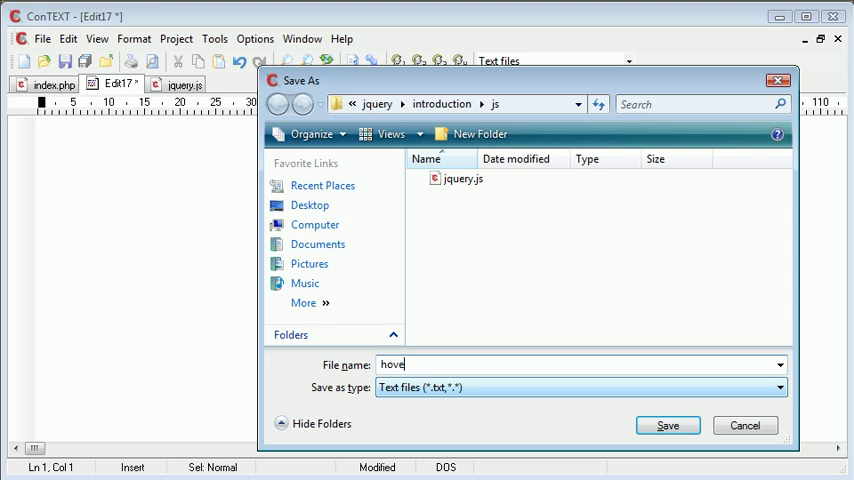
{"action": "left_click", "coordinate": [666, 424]}
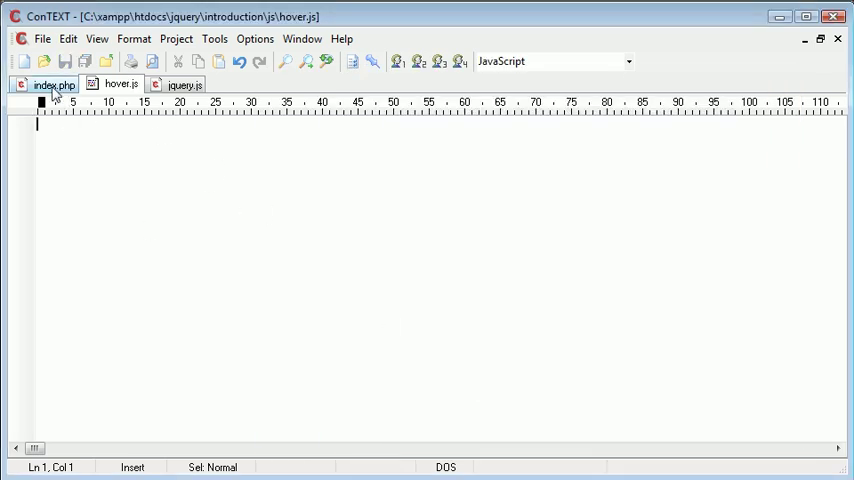
{"action": "left_click", "coordinate": [54, 84]}
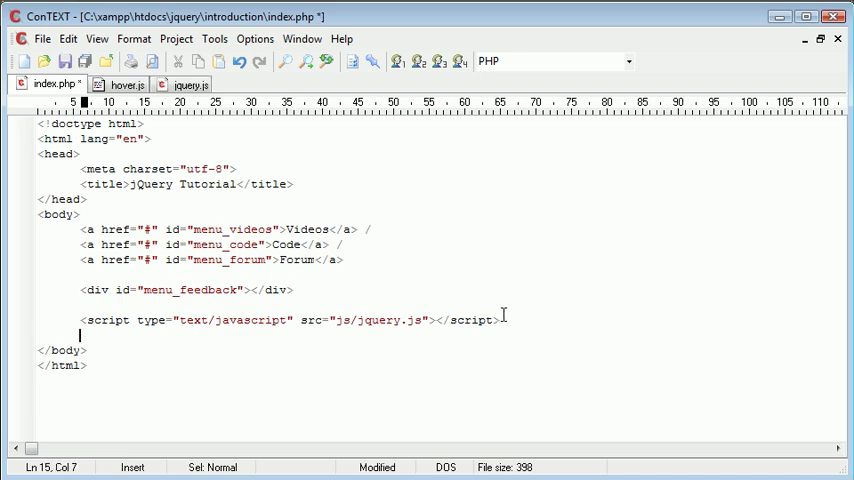
Add <script type="text/javascript" src="js/hover.js"></script> below the jQuery script
{"action": "type", "text": "<script type"}
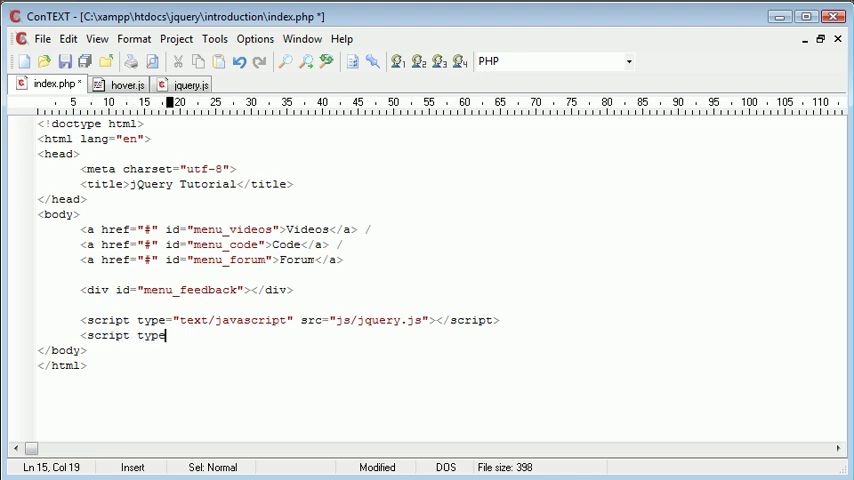
{"action": "type", "text": "=\"\"></sc"}
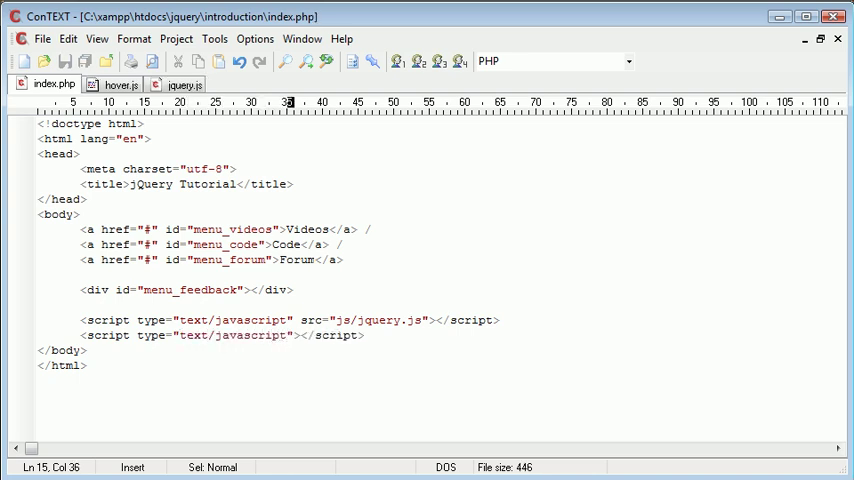
{"action": "type", "text": "src=\""}
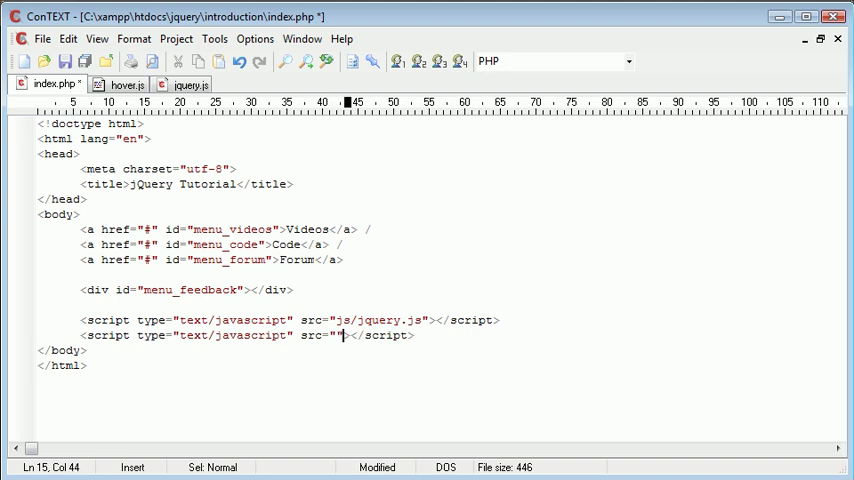
{"action": "type", "text": "js/"}
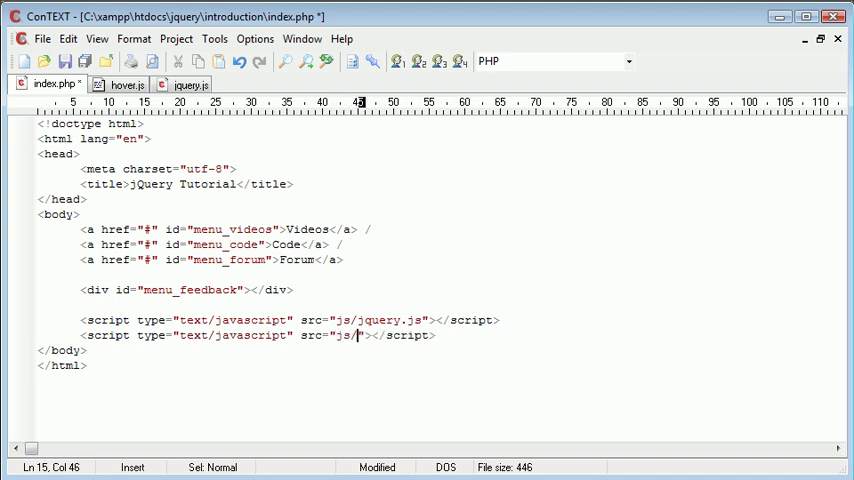
{"action": "type", "text": "hover.s"}
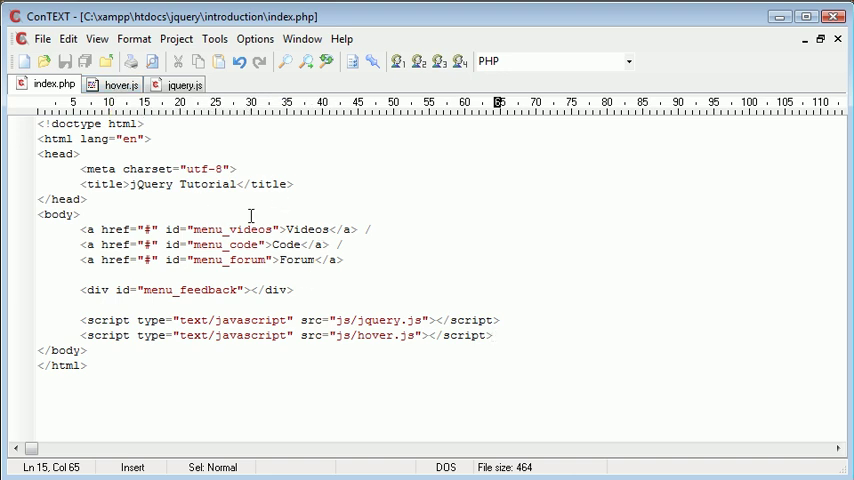
Check the menu_videos id, then write $('#menu_videos').hover(); in hover.js and save
{"action": "double_click", "coordinate": [224, 228]}
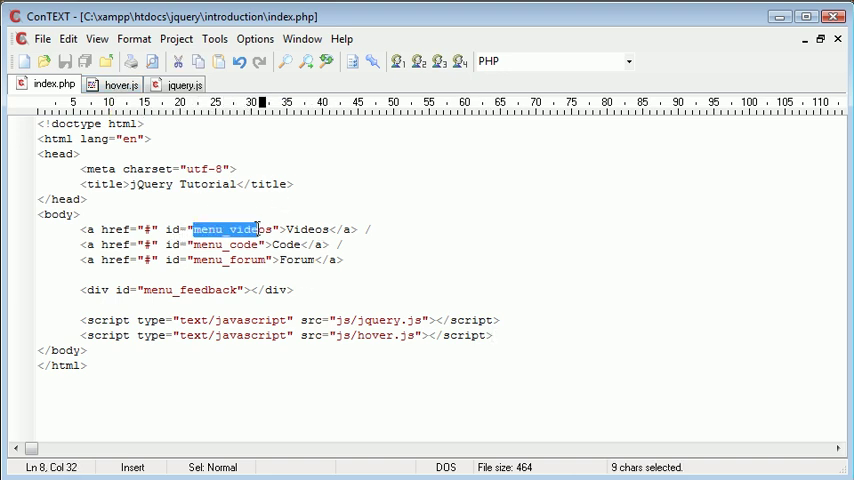
{"action": "left_click", "coordinate": [256, 260]}
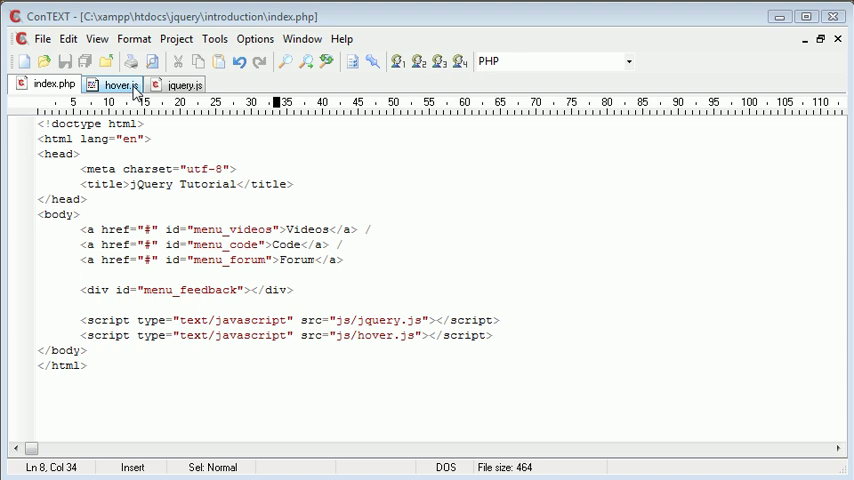
{"action": "left_click", "coordinate": [118, 84]}
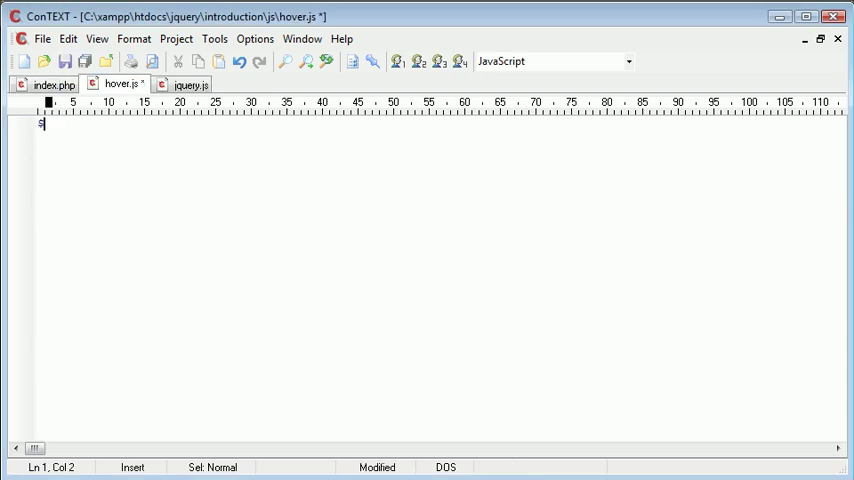
{"action": "type", "text": "()"}
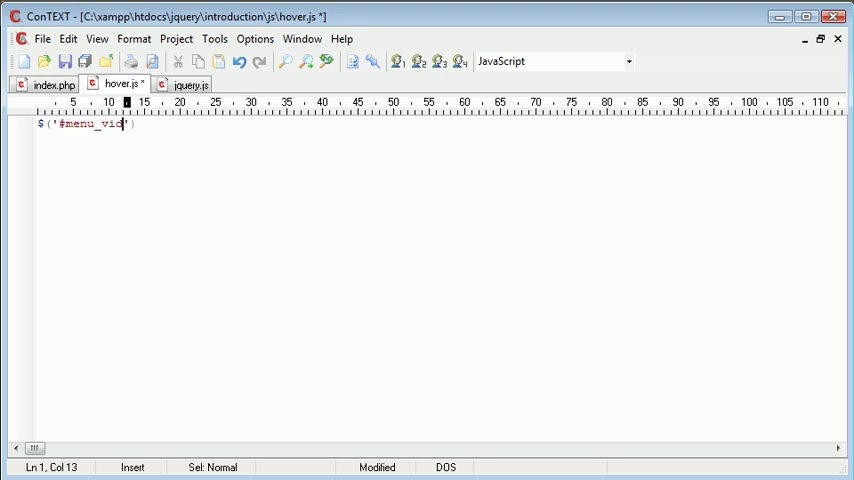
{"action": "type", "text": "os"}
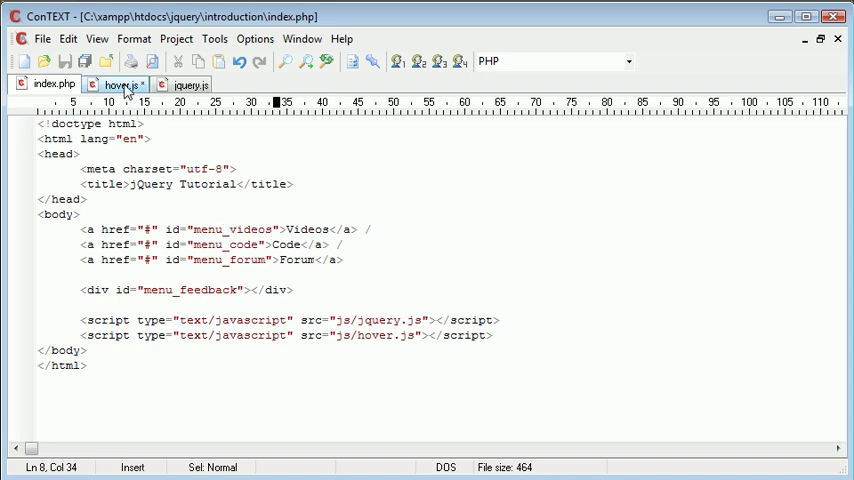
{"action": "left_click", "coordinate": [118, 84]}
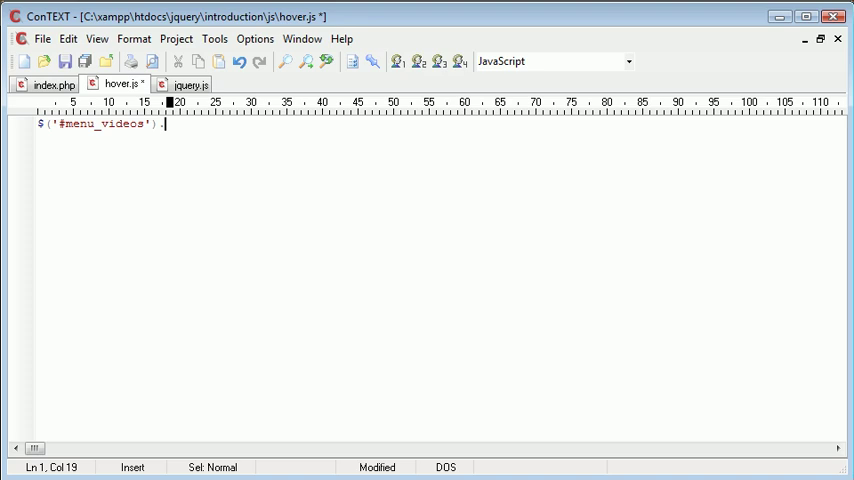
{"action": "type", "text": "hover();"}
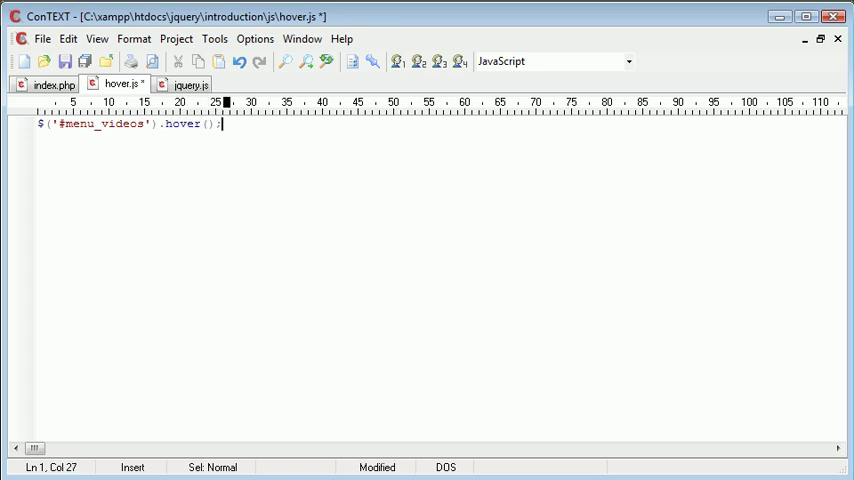
{"action": "key", "text": "Ctrl+s"}
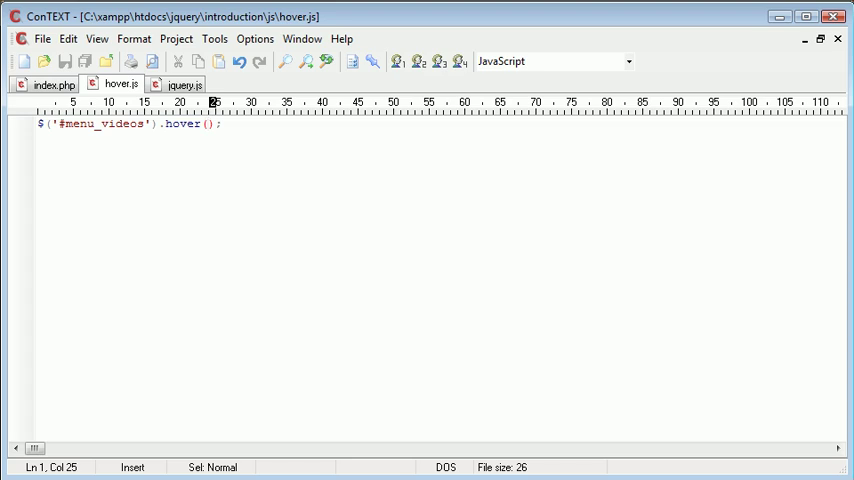
Fill the hover call with an empty function() { } body on separate lines and save
{"action": "type", "text": "function() {"}
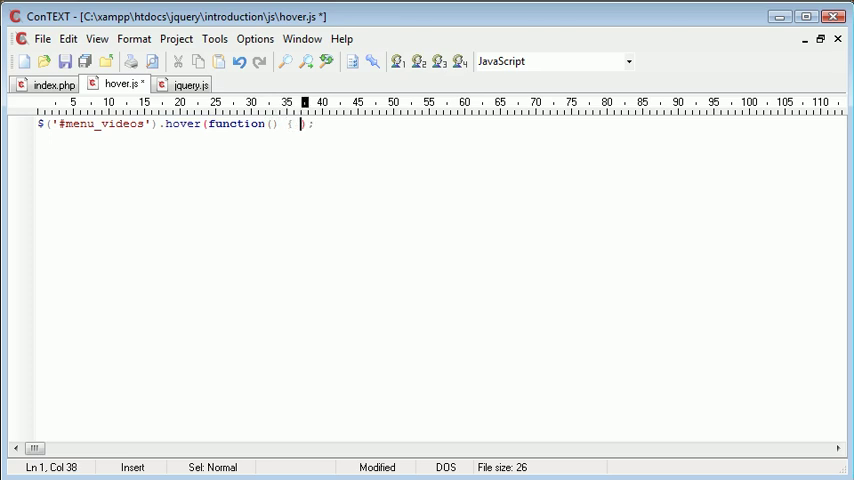
{"action": "key", "text": "Return"}
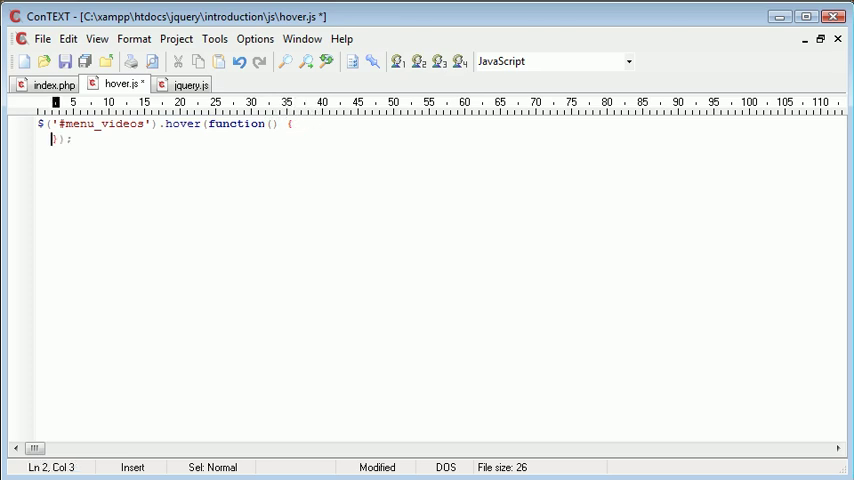
{"action": "key", "text": "Return"}
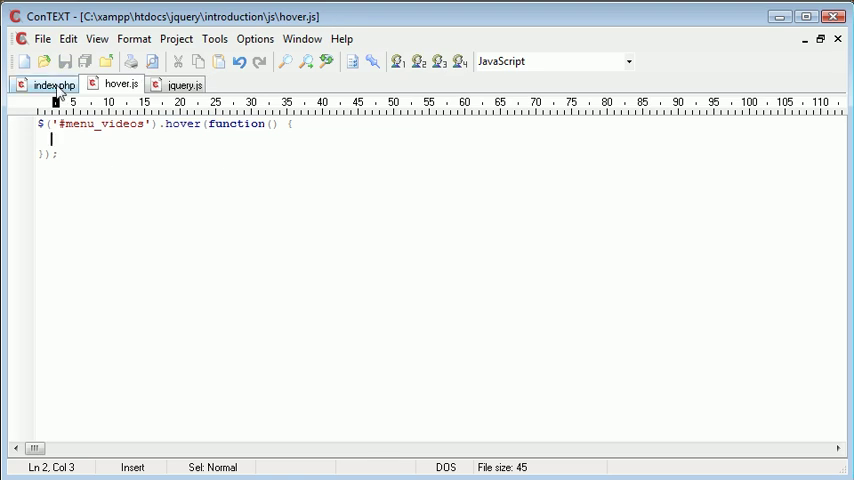
Inside the handler write $('#menu_feedback').html('Free video tutorials'); checking ids in index.php
{"action": "left_click", "coordinate": [52, 84]}
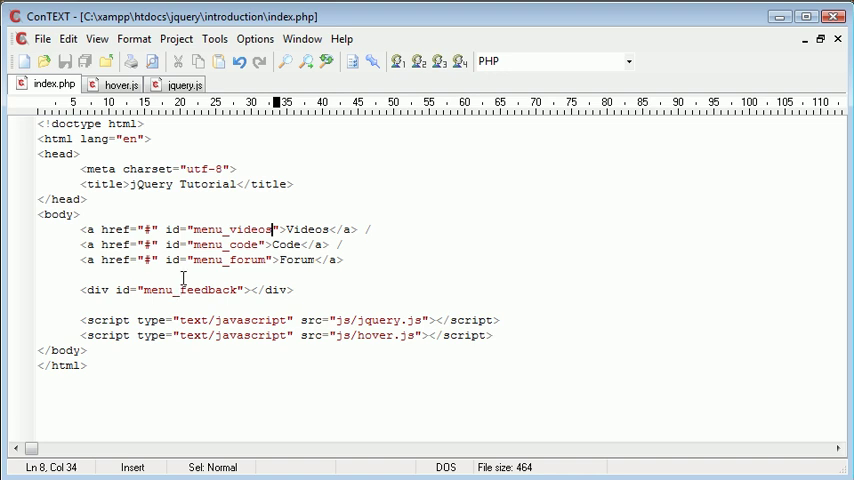
{"action": "left_click", "coordinate": [120, 84]}
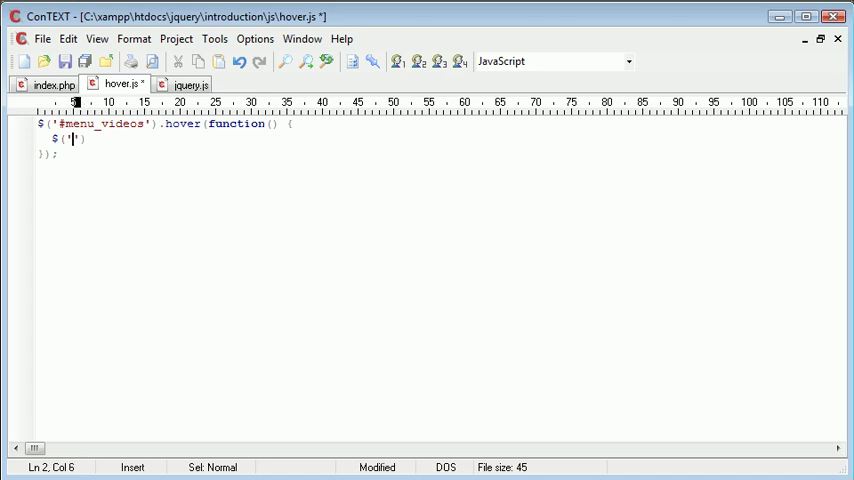
{"action": "type", "text": "#menu_"}
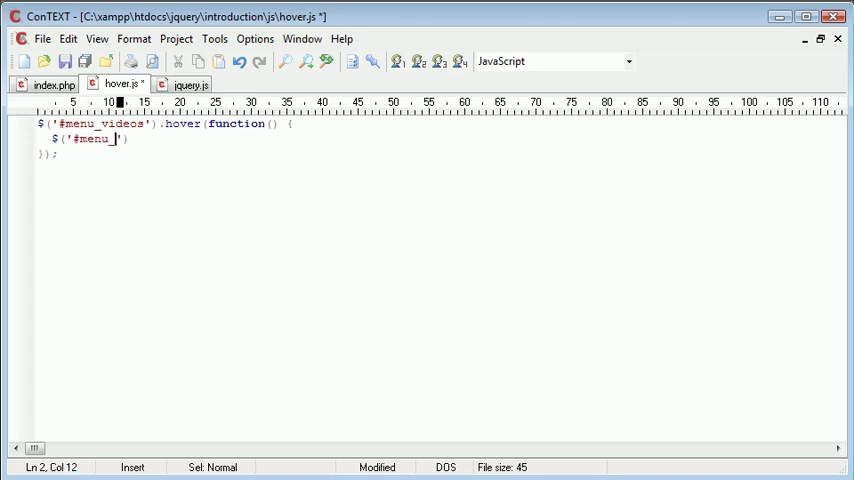
{"action": "type", "text": "feedback')"}
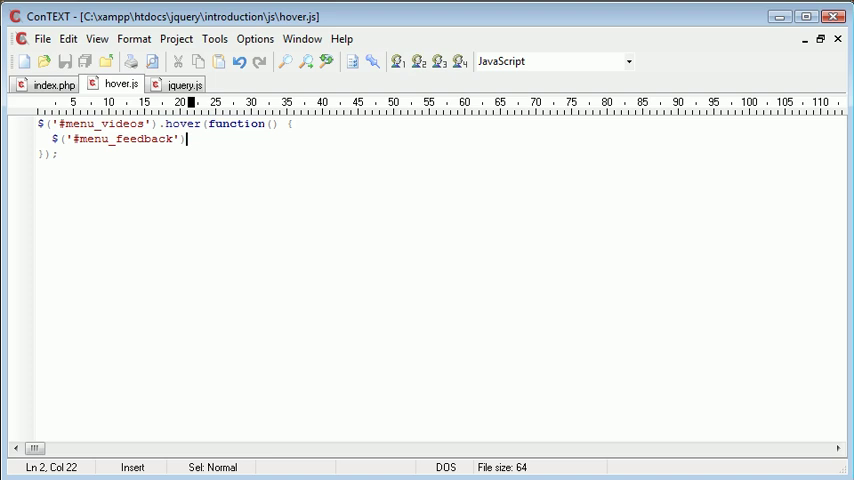
{"action": "type", "text": ".html();"}
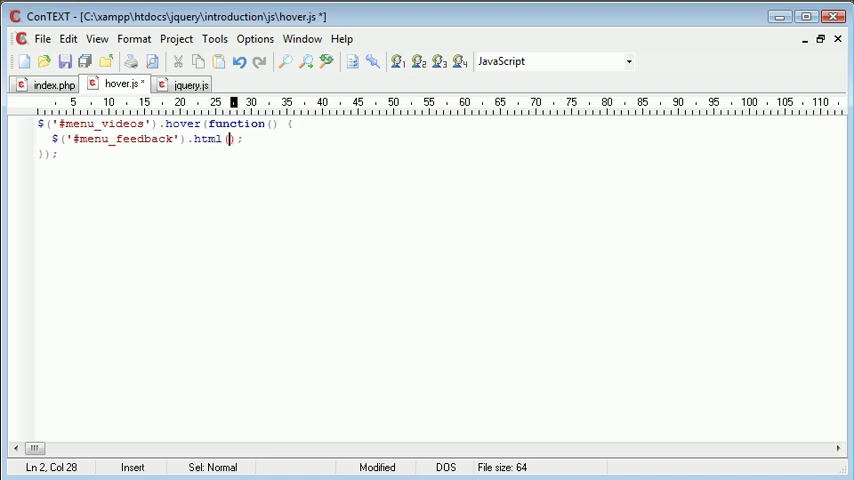
{"action": "type", "text": "''"}
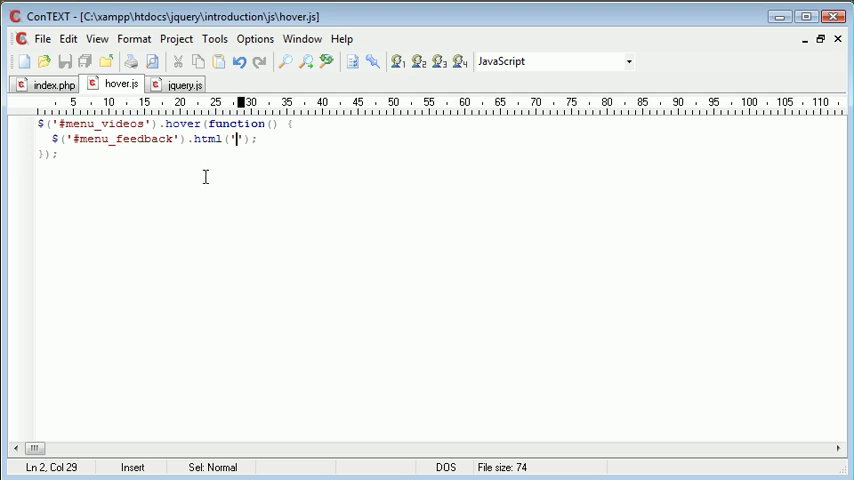
{"action": "type", "text": "Free video tutorials"}
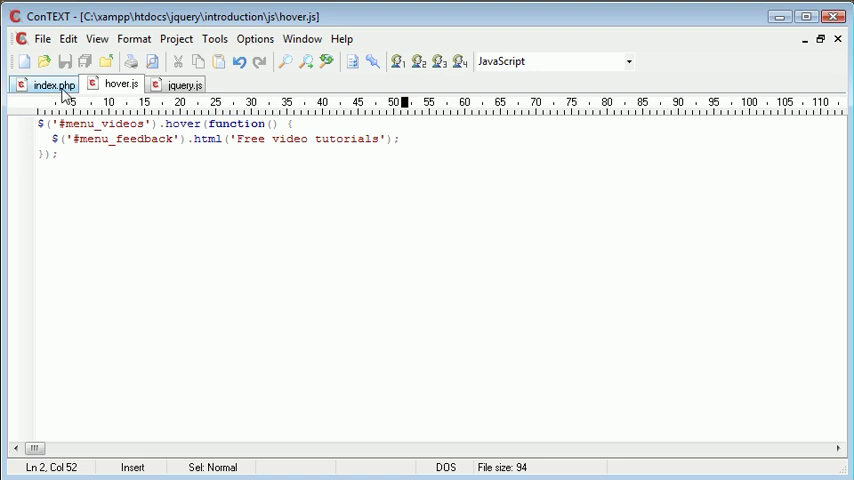
{"action": "left_click", "coordinate": [54, 84]}
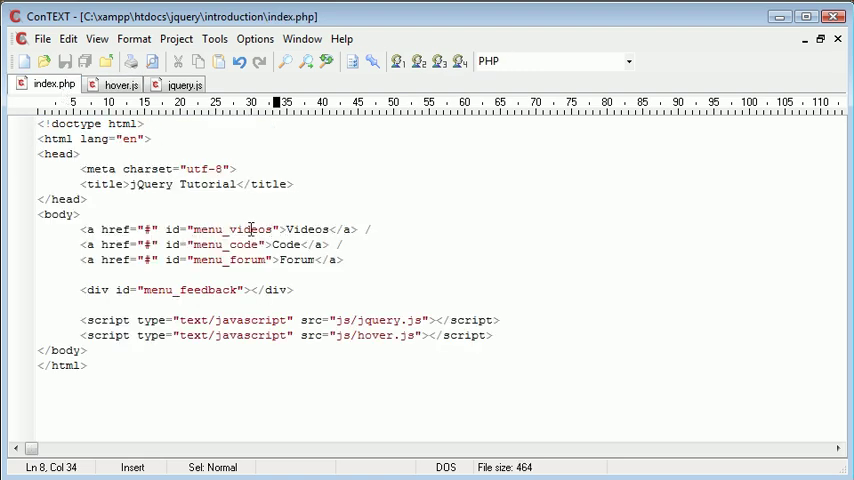
{"action": "left_click", "coordinate": [120, 84]}
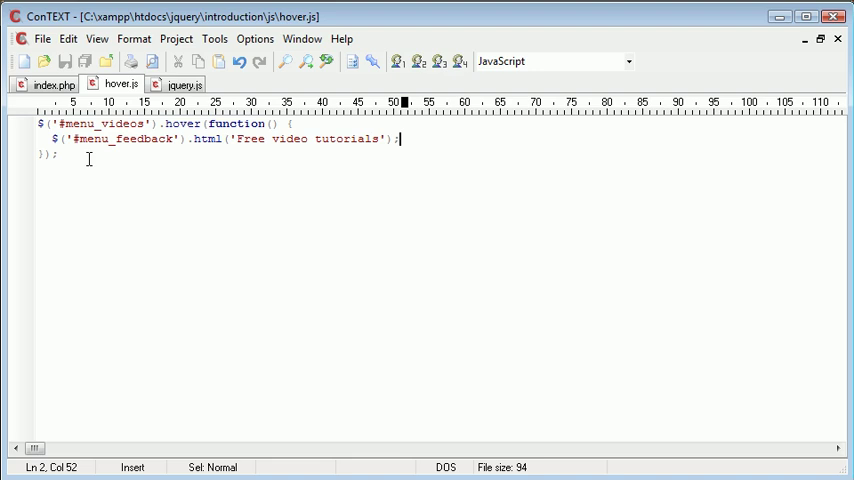
Switch to Chrome and hover the Videos link to see 'Free video tutorials' appear
{"action": "left_click", "coordinate": [238, 140]}
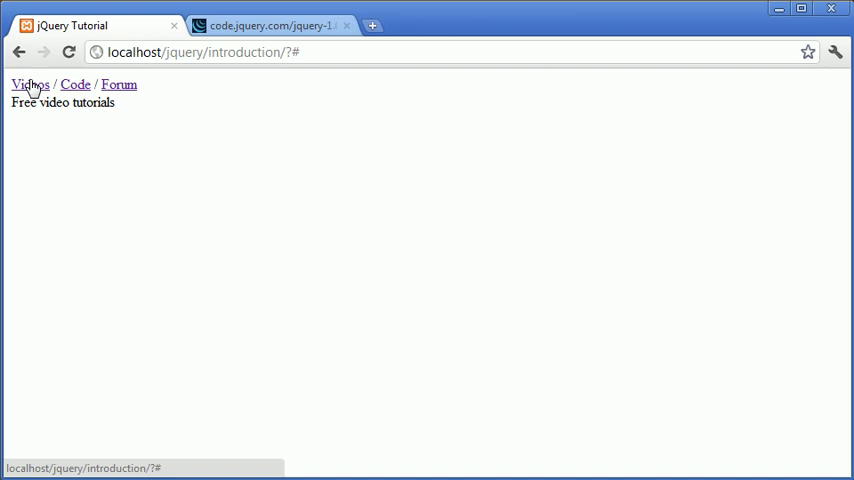
{"action": "mouse_move", "coordinate": [40, 128]}
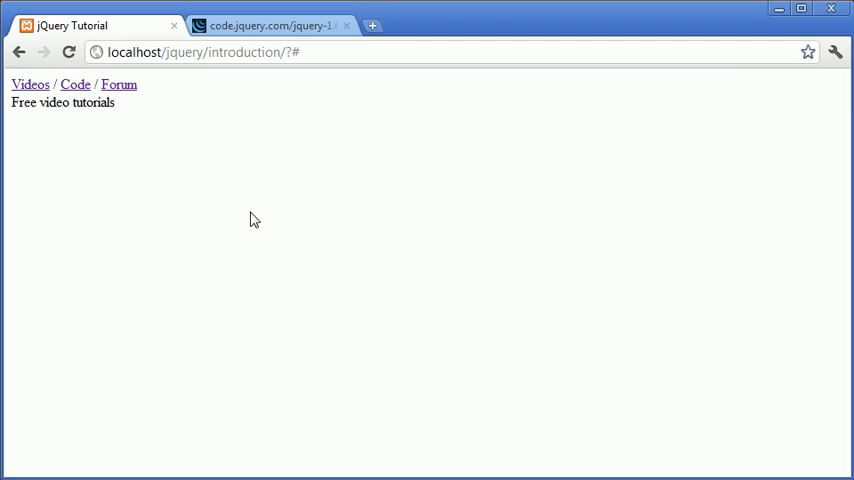
{"action": "mouse_move", "coordinate": [84, 98]}
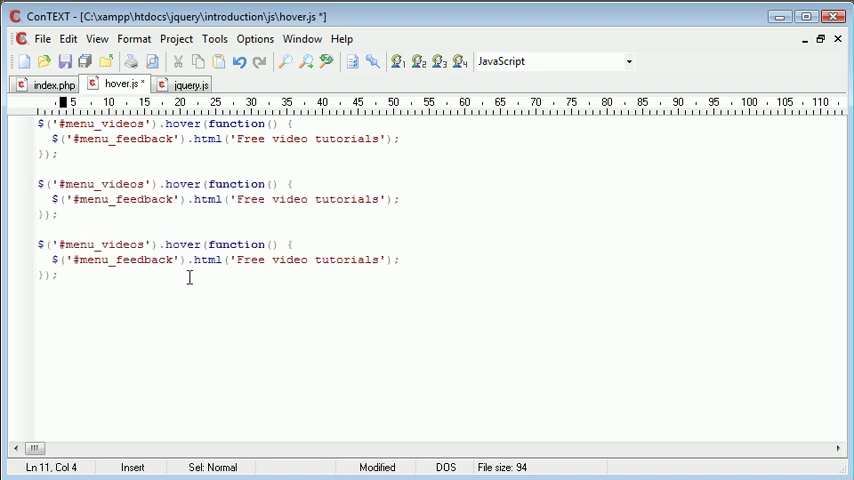
Edit the copied handlers to menu_code 'Free high quality code' and menu_forum 'A help forum'
{"action": "left_click", "coordinate": [144, 184]}
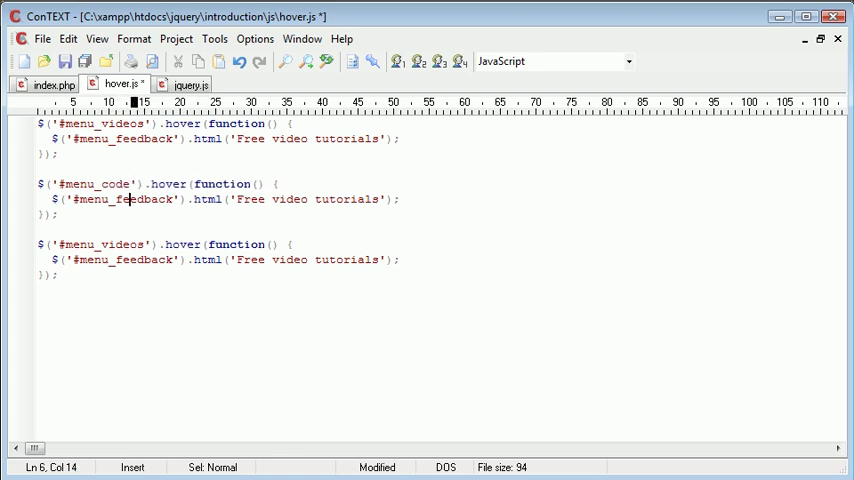
{"action": "double_click", "coordinate": [120, 244]}
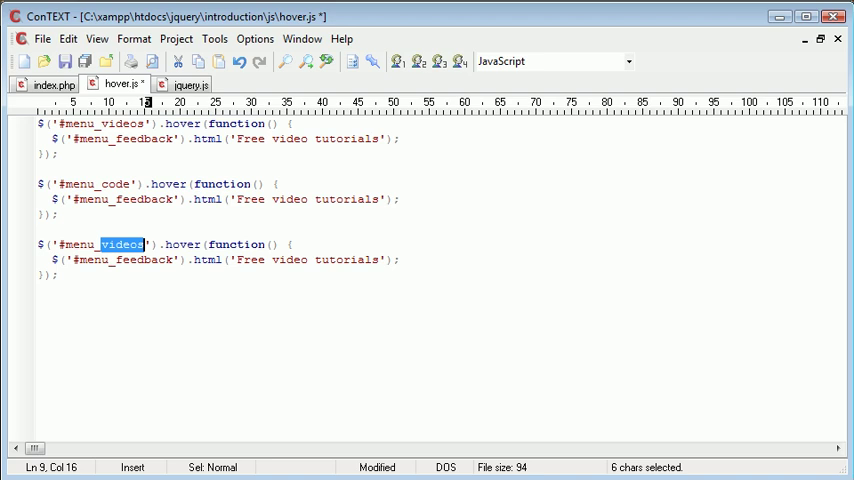
{"action": "type", "text": "forum"}
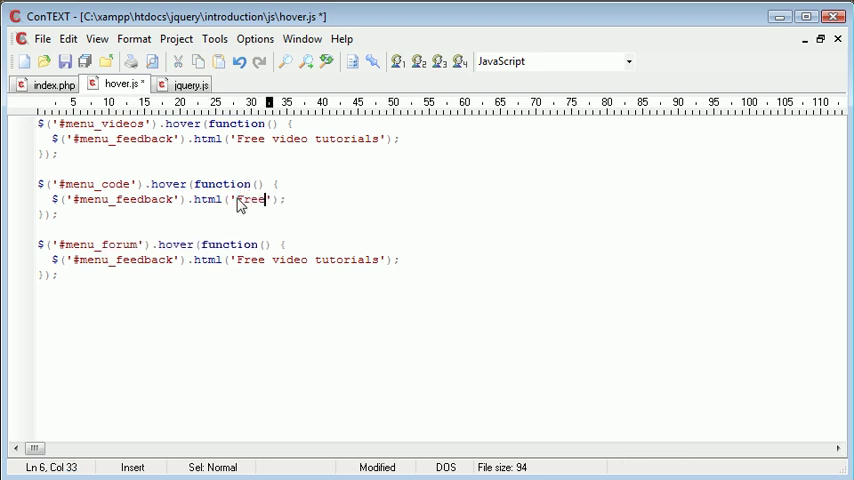
{"action": "type", "text": "high quality"}
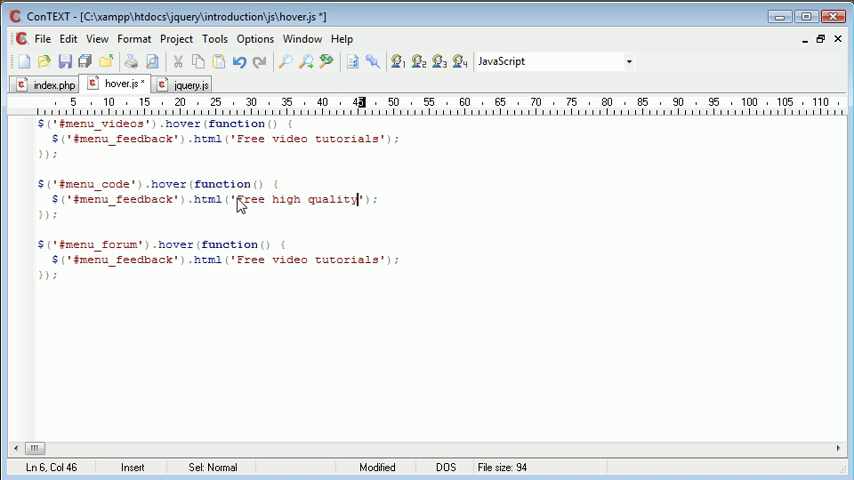
{"action": "type", "text": "code"}
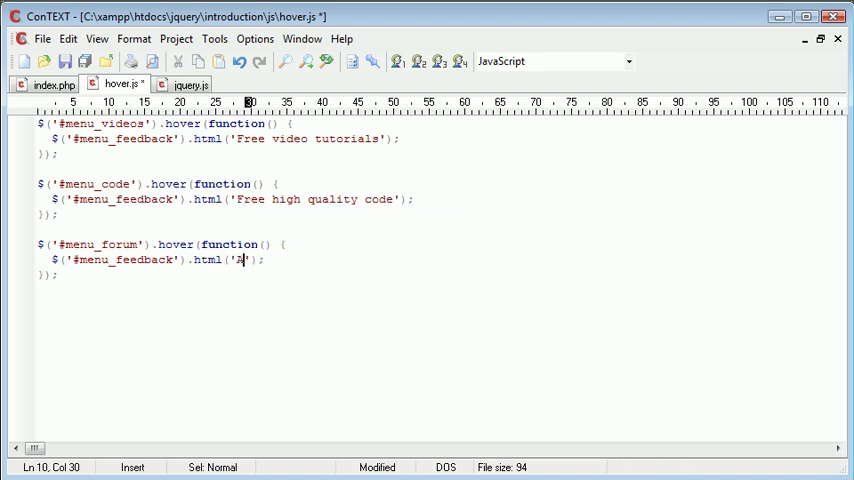
{"action": "type", "text": "A help forum"}
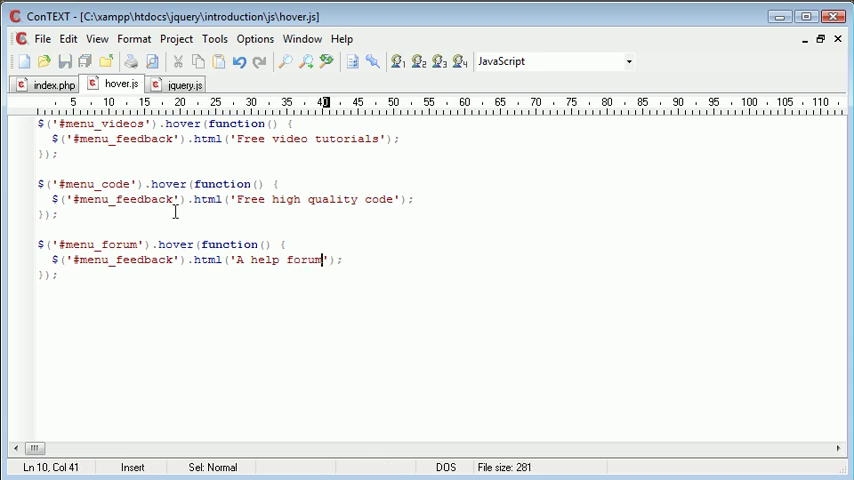
{"action": "mouse_move", "coordinate": [140, 344]}
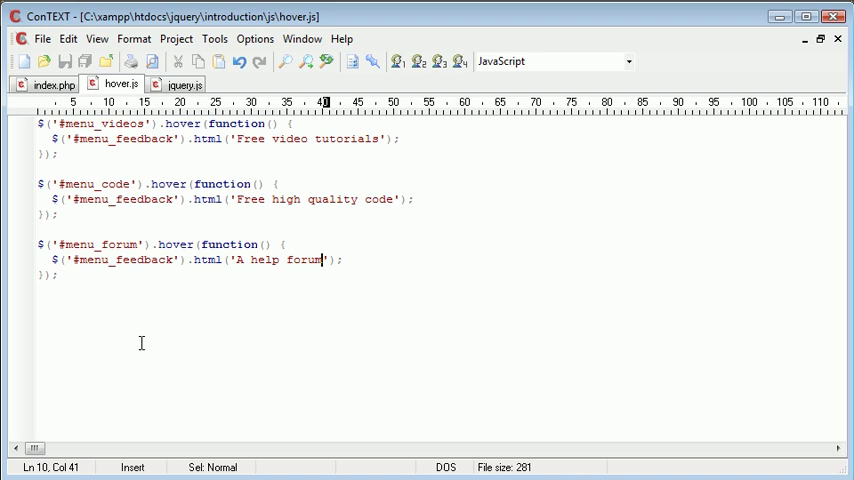
Reload the page and hover Videos, Code and Forum, confirming 'Free video tutorials' through 'A help forum'
{"action": "key", "text": "alt+tab"}
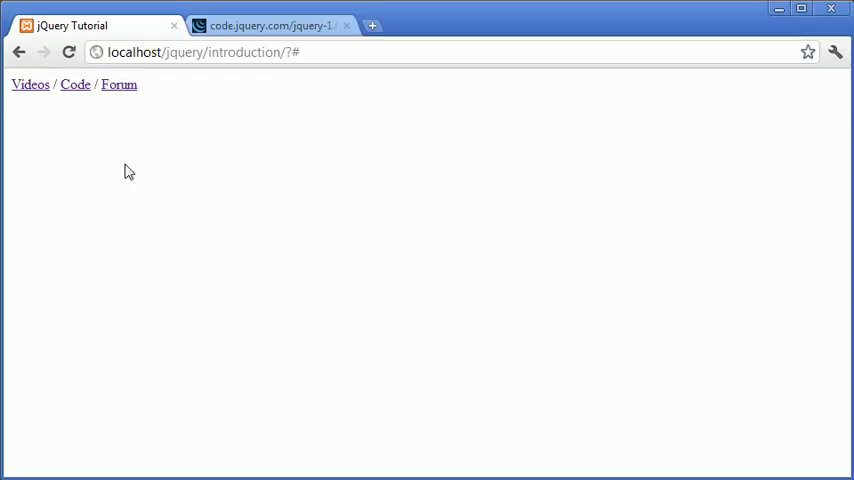
{"action": "left_click", "coordinate": [30, 84]}
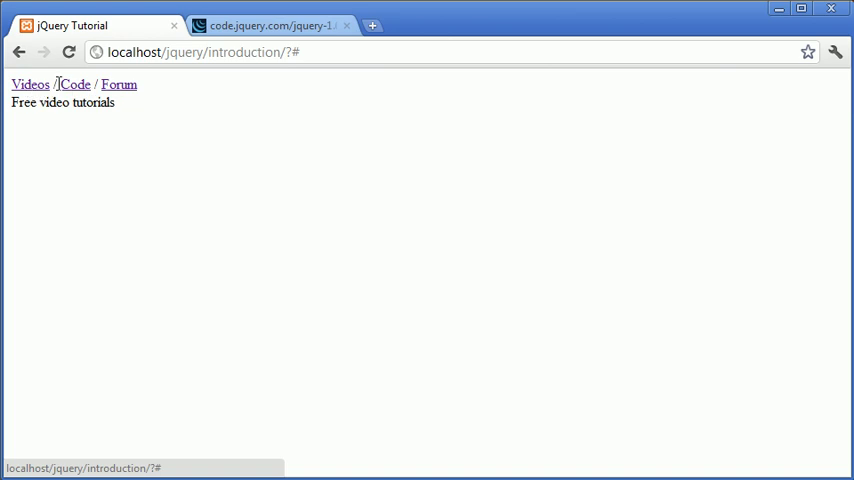
{"action": "left_click", "coordinate": [118, 84]}
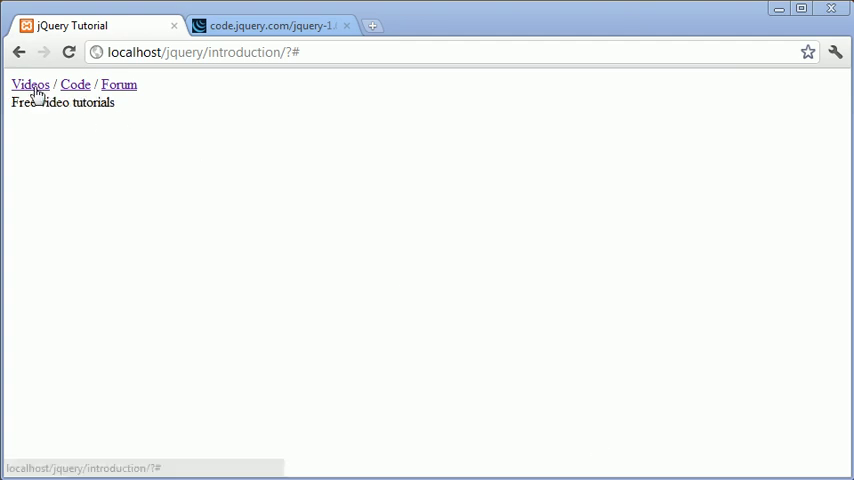
{"action": "left_click", "coordinate": [118, 84]}
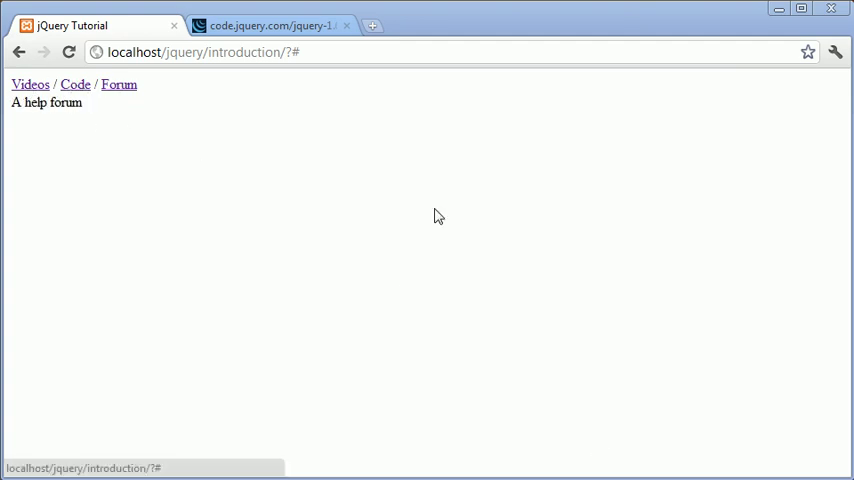